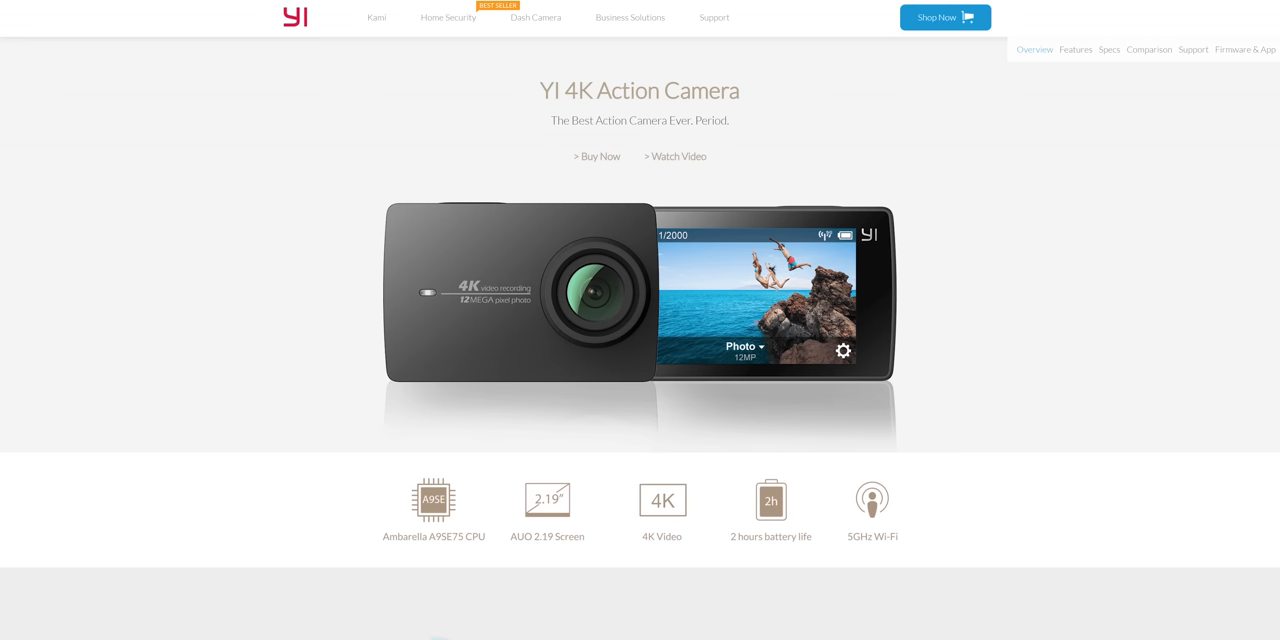
{"action": "scroll", "scroll_direction": "down", "scroll_amount": 3}
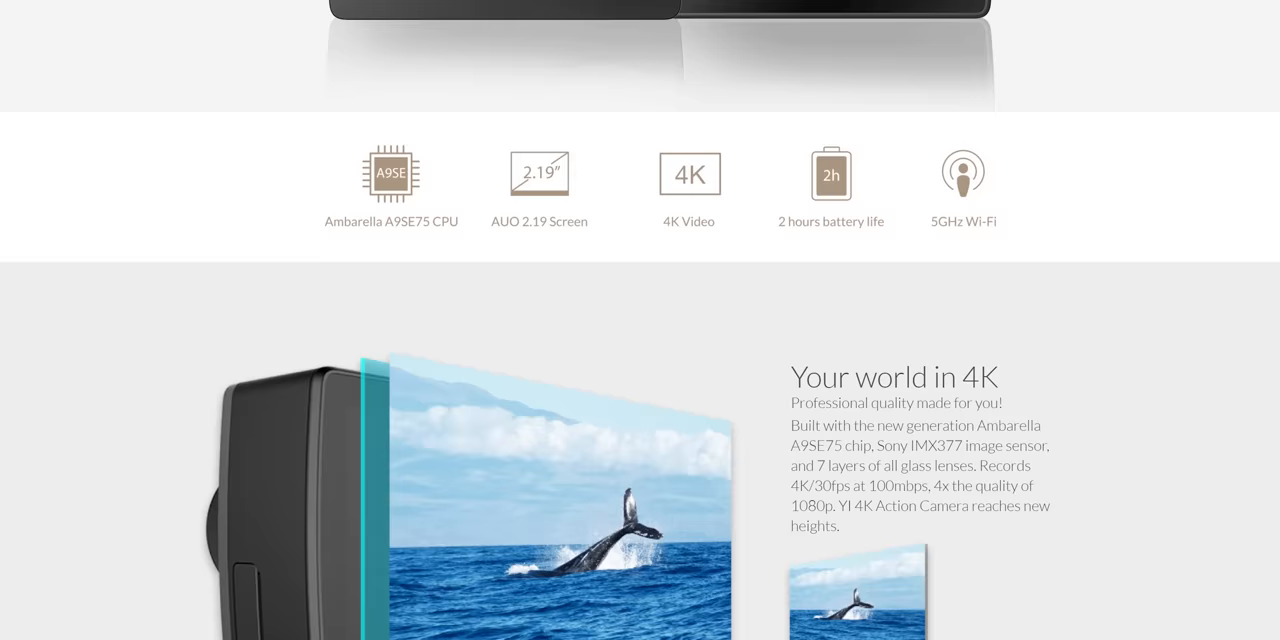